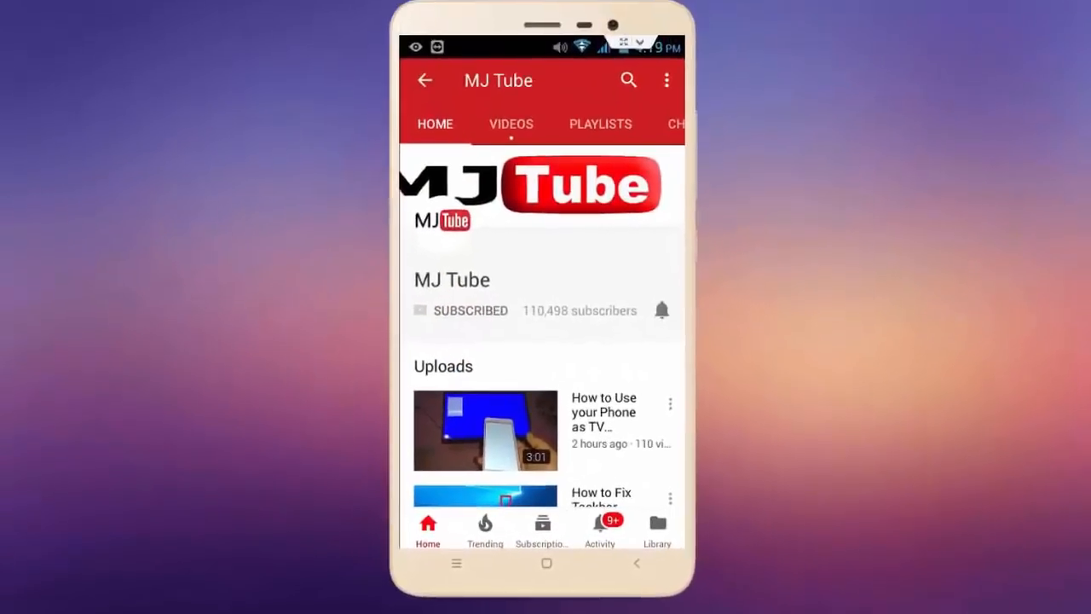
Step: Download and launch Microsoft's Windows 10 media creation tool from Chrome
left_click(661, 309)
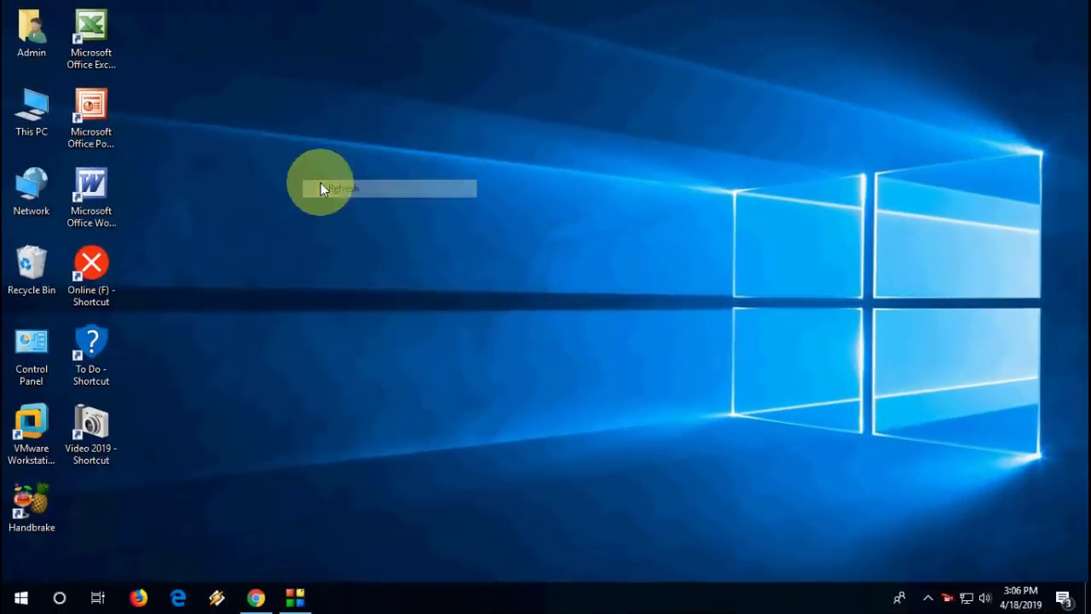
left_click(341, 188)
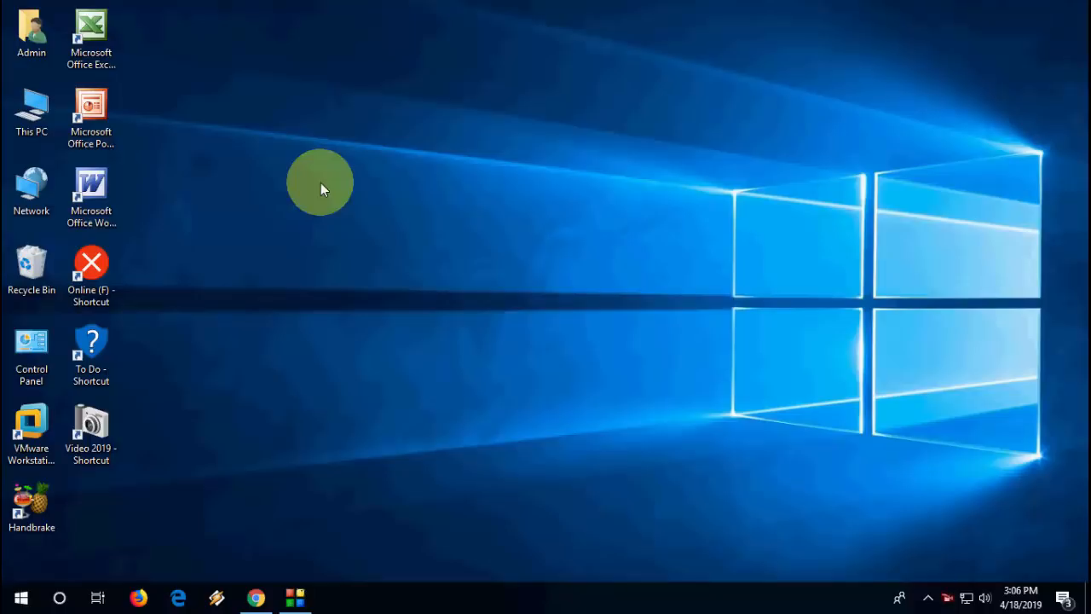
mouse_move(254, 554)
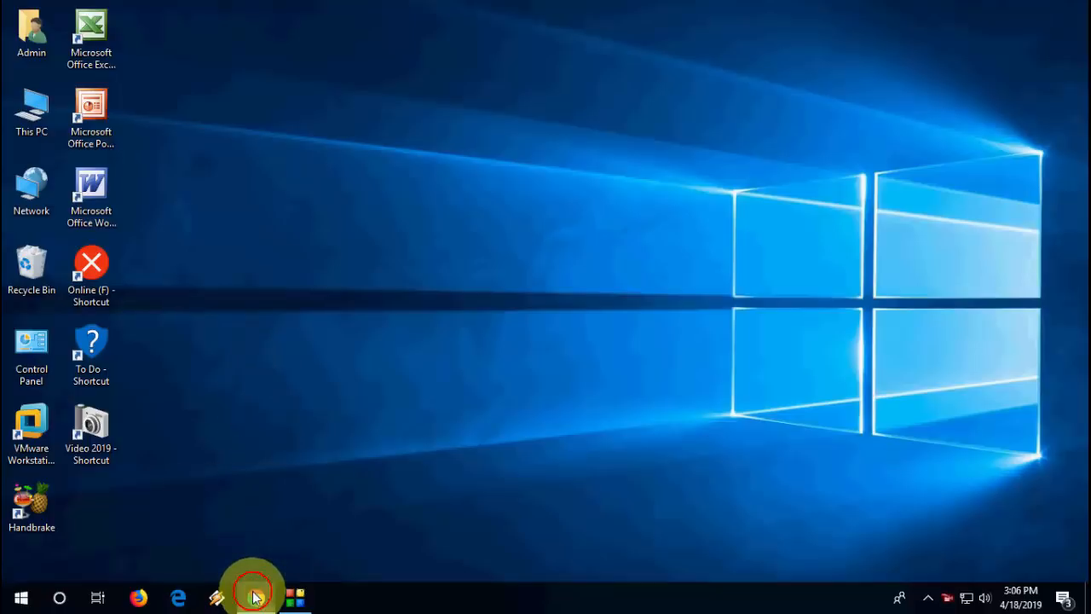
left_click(138, 597)
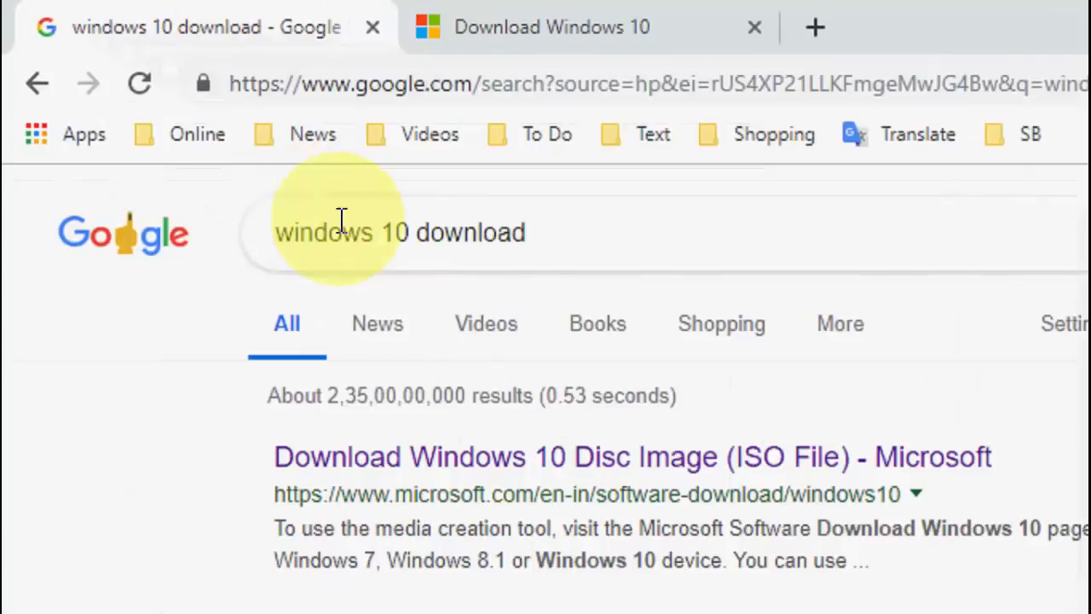
mouse_move(596, 294)
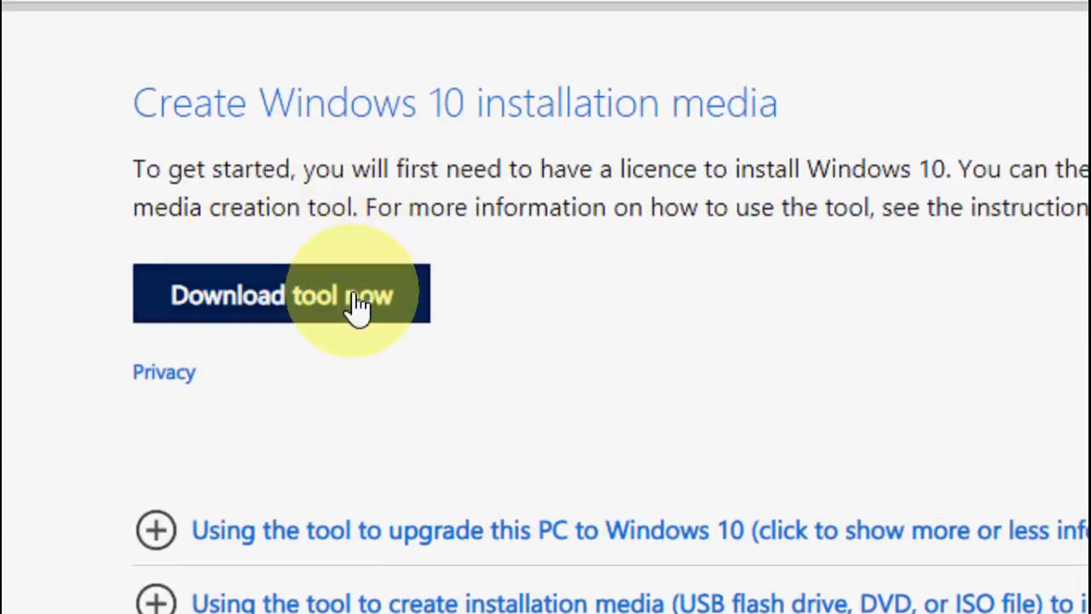
left_click(358, 294)
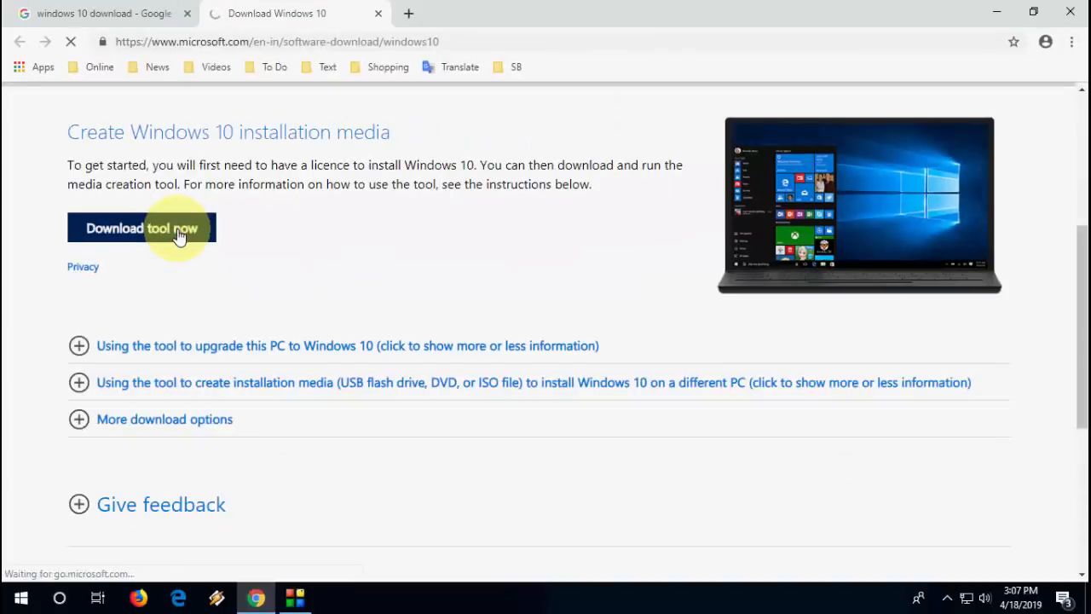
left_click(142, 227)
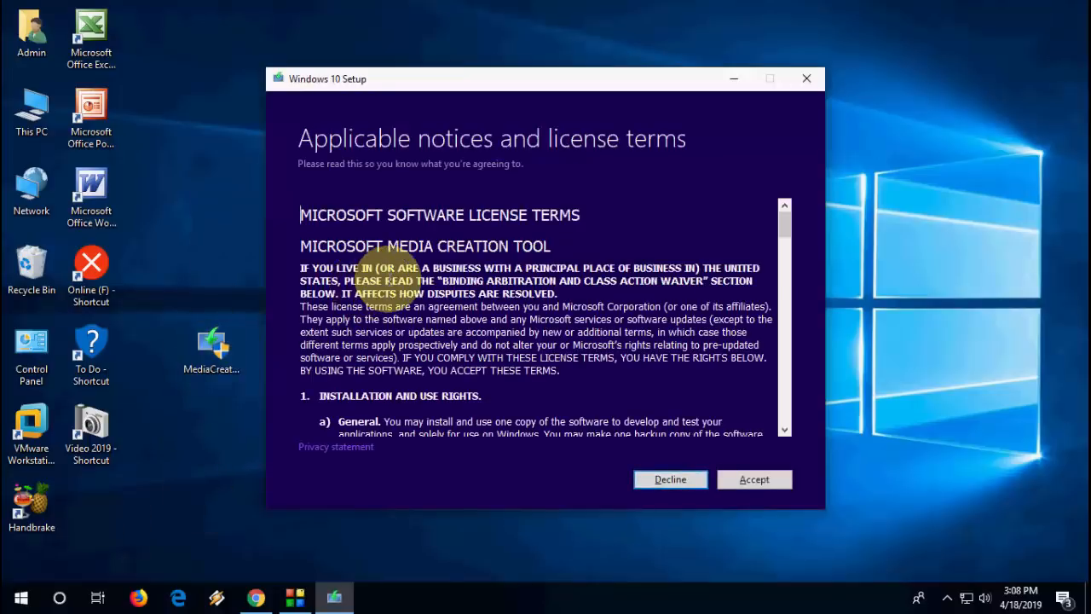
mouse_move(870, 473)
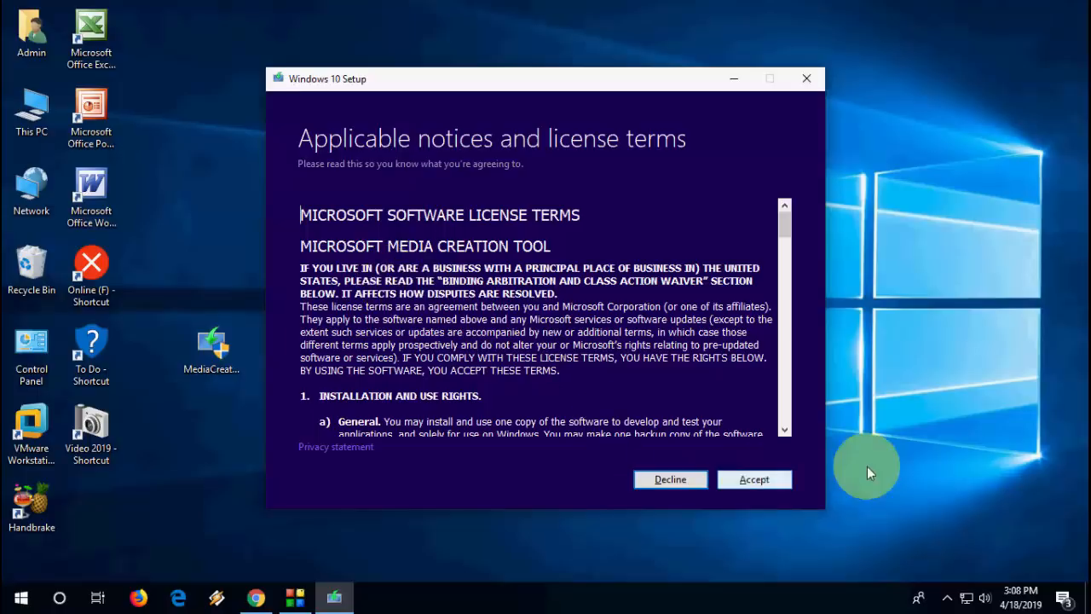
Step: Accept the license terms and pick 'Create installation media for another PC'
left_click(754, 478)
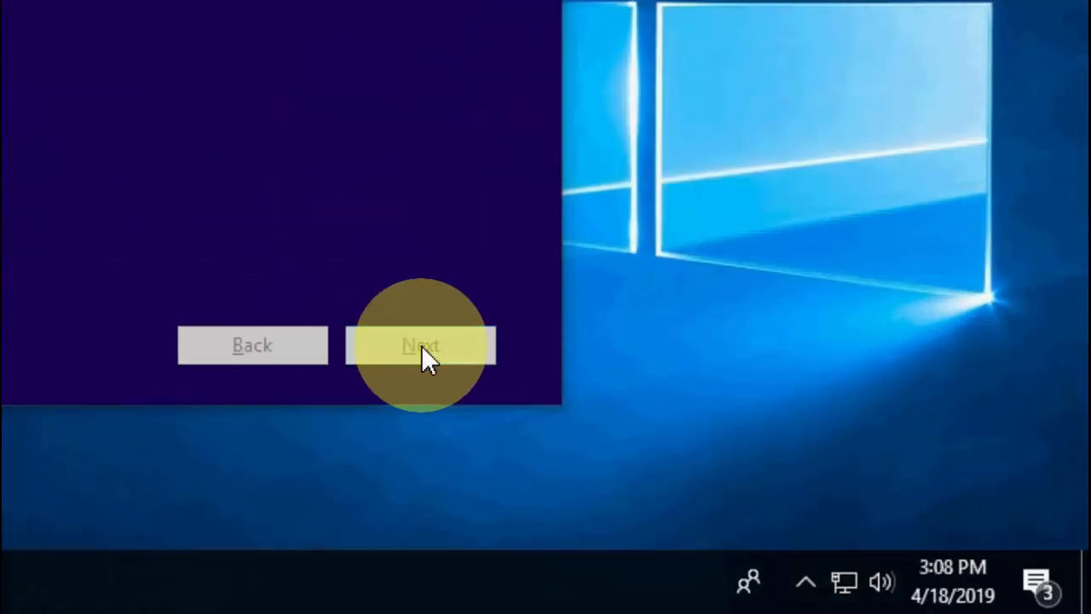
left_click(420, 344)
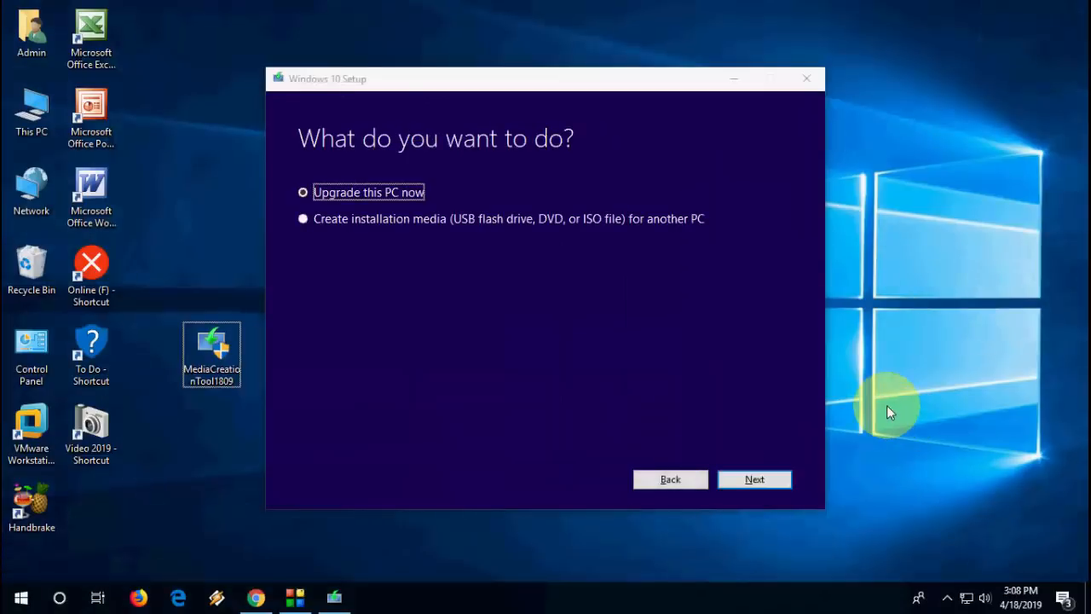
mouse_move(609, 186)
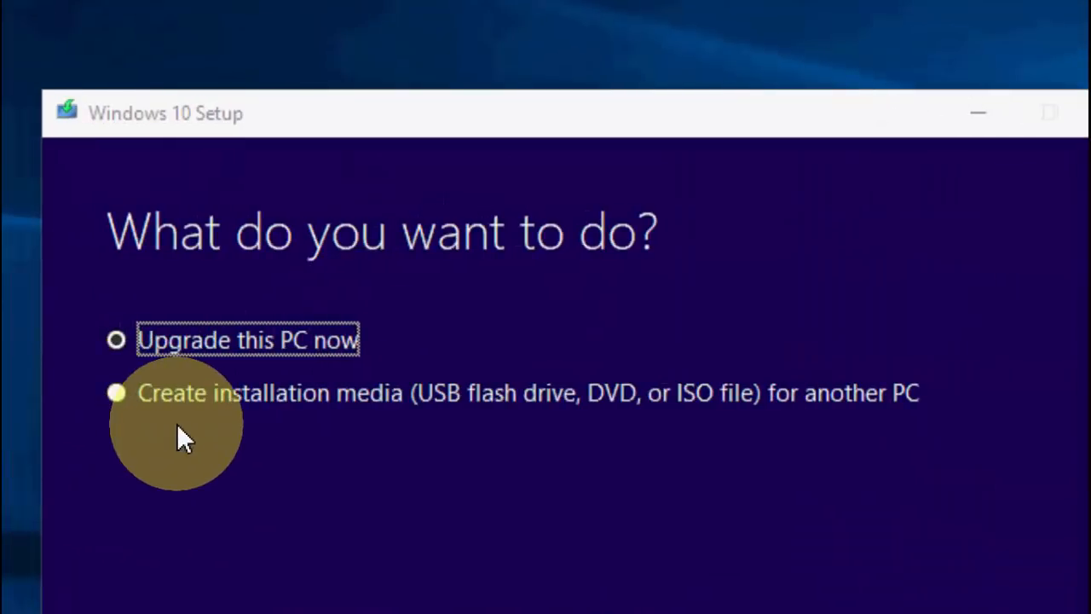
left_click(116, 392)
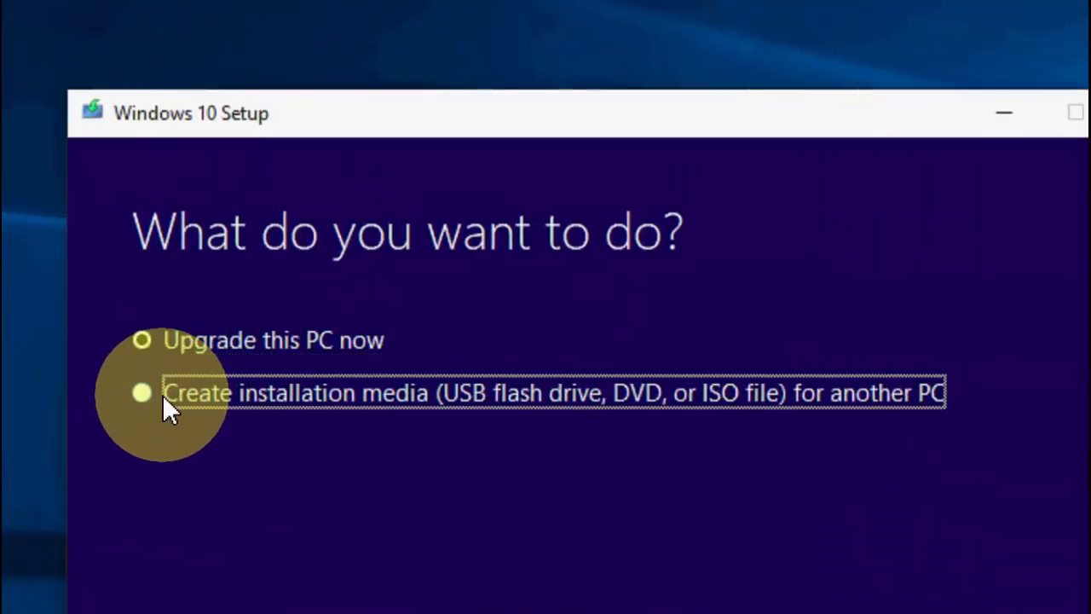
left_click(141, 392)
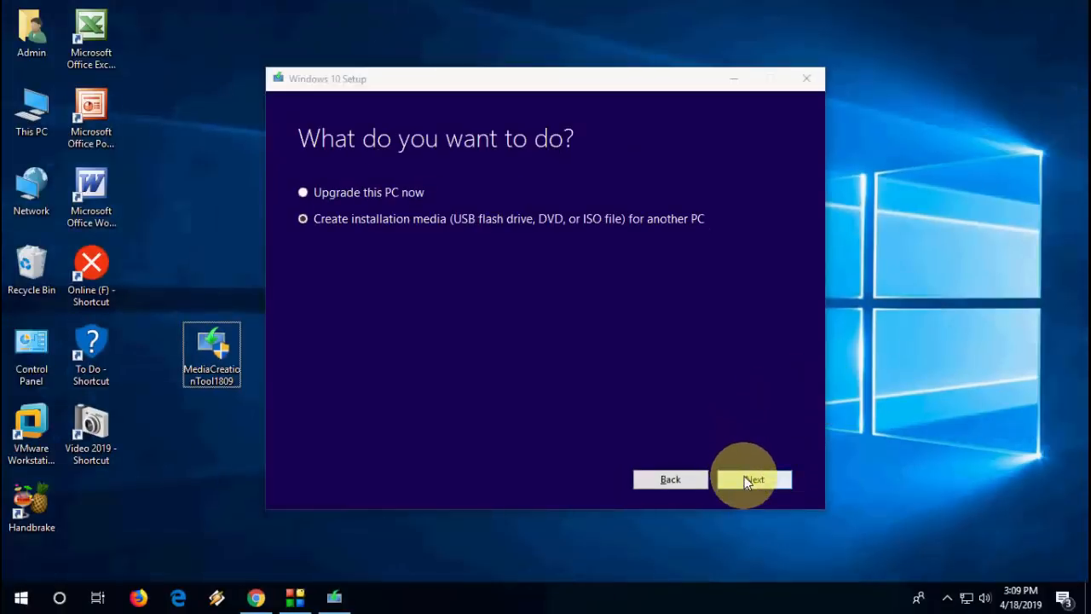
left_click(753, 479)
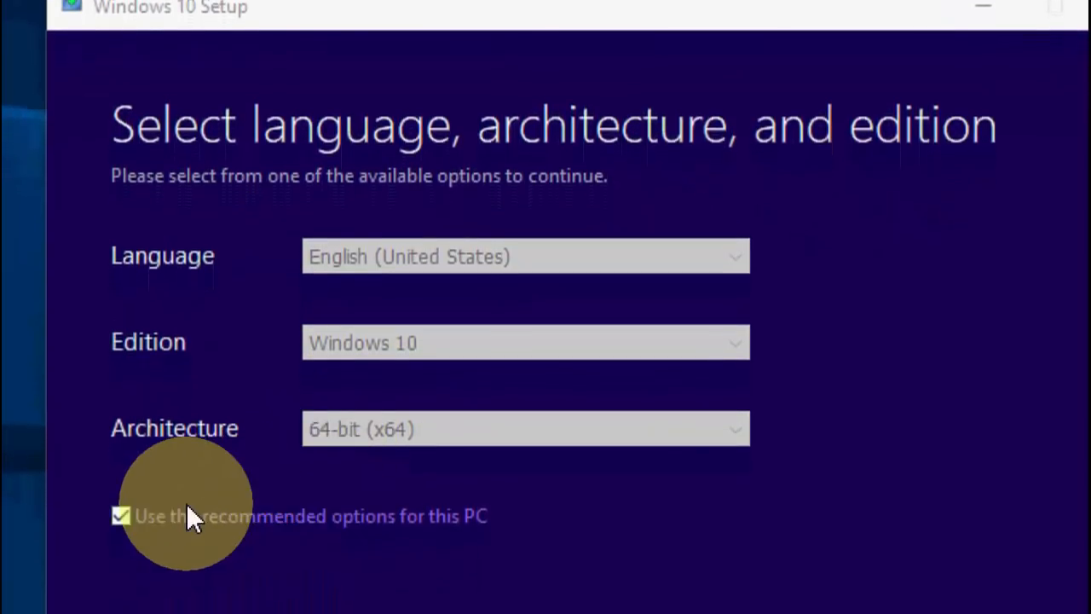
Step: Uncheck recommended options and keep English, Windows 10, 64-bit (x64) architecture
left_click(120, 515)
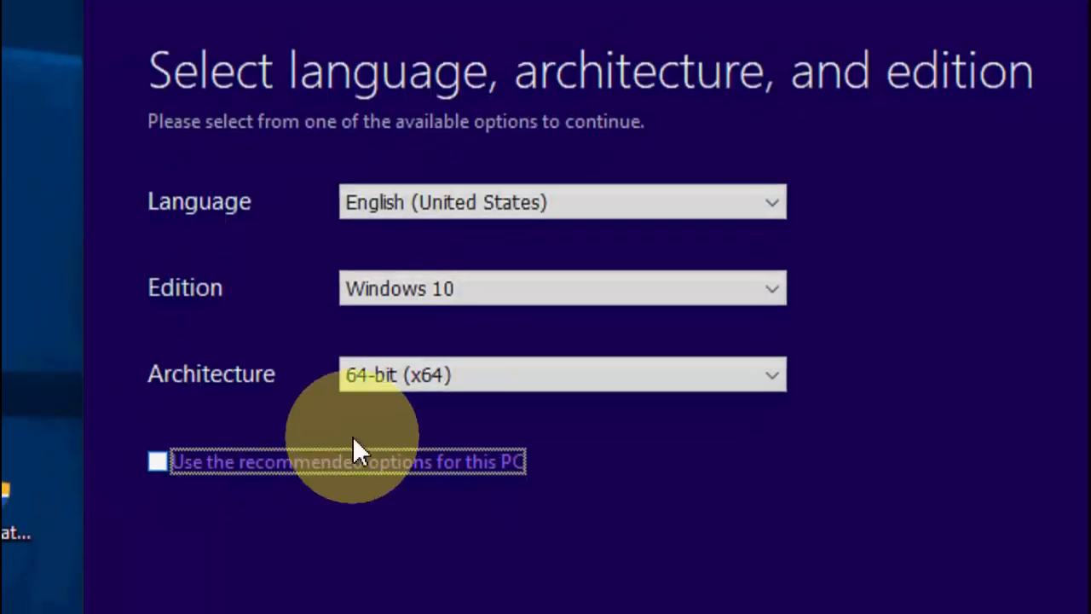
left_click(561, 374)
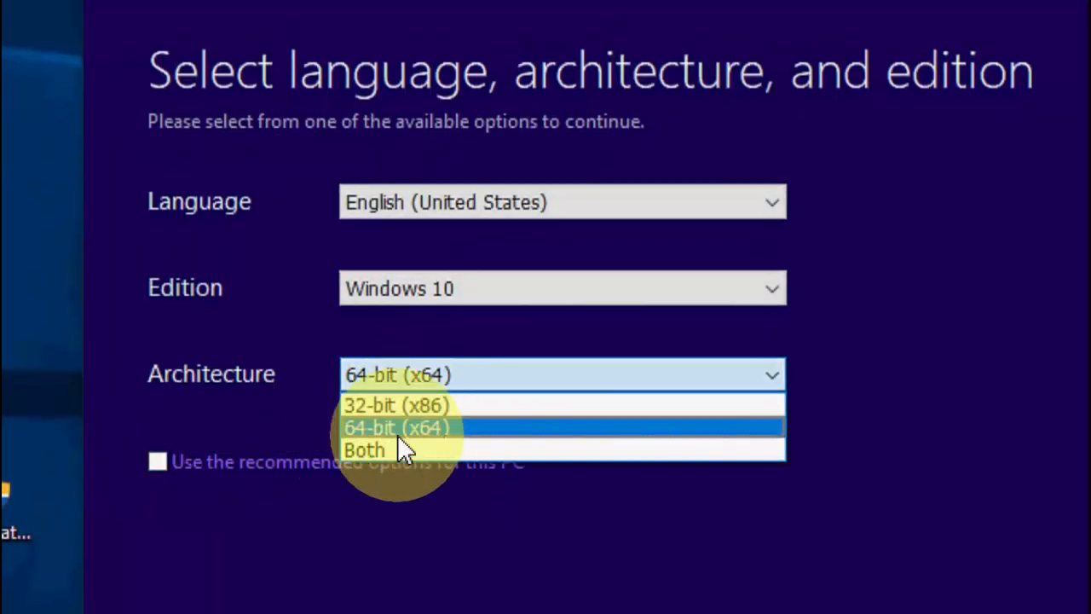
left_click(395, 427)
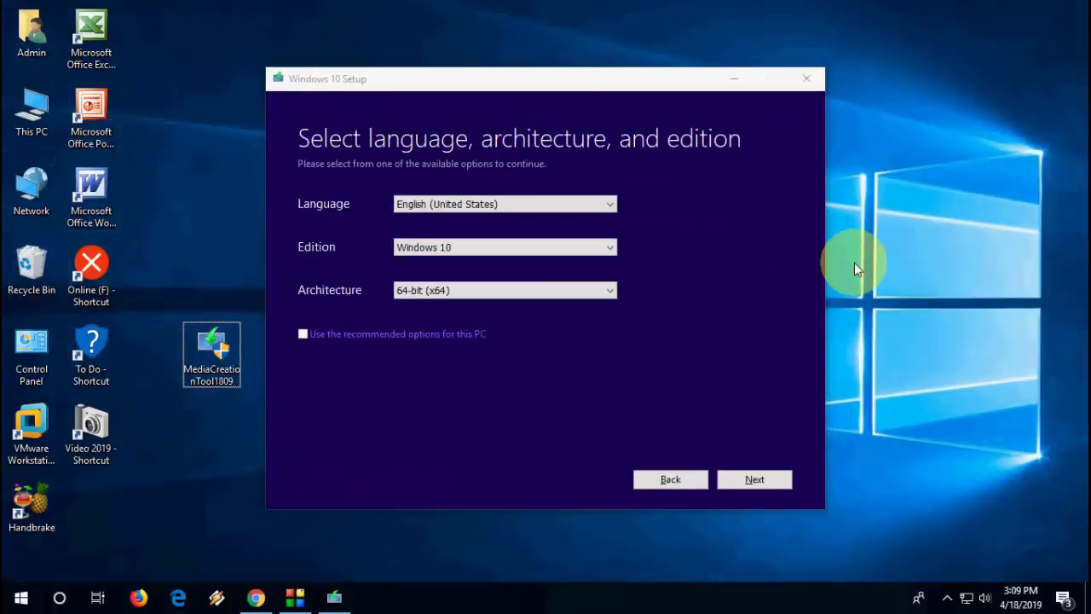
mouse_move(754, 479)
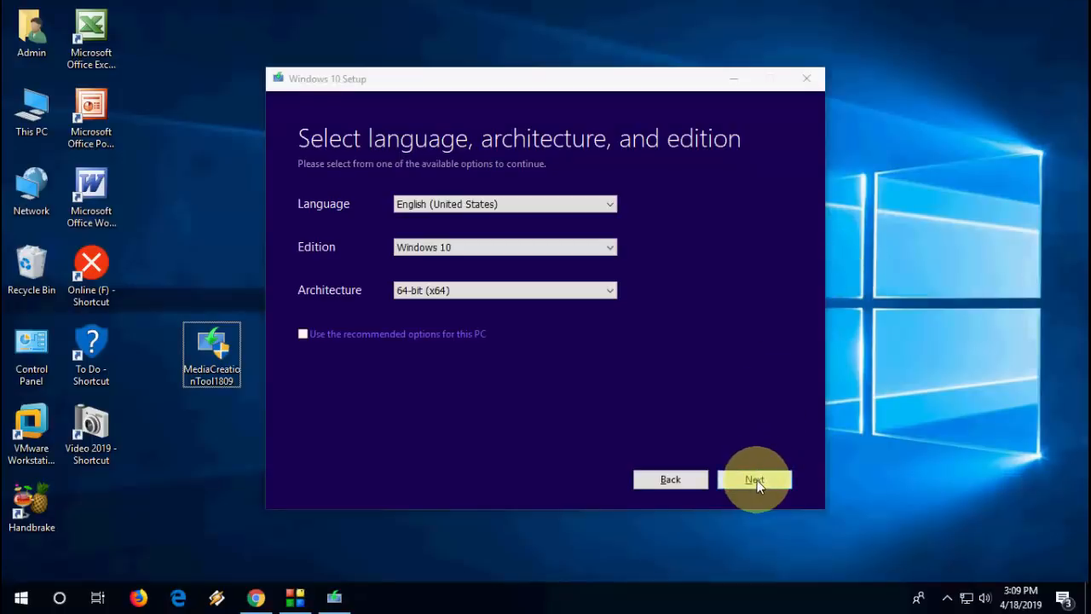
left_click(754, 479)
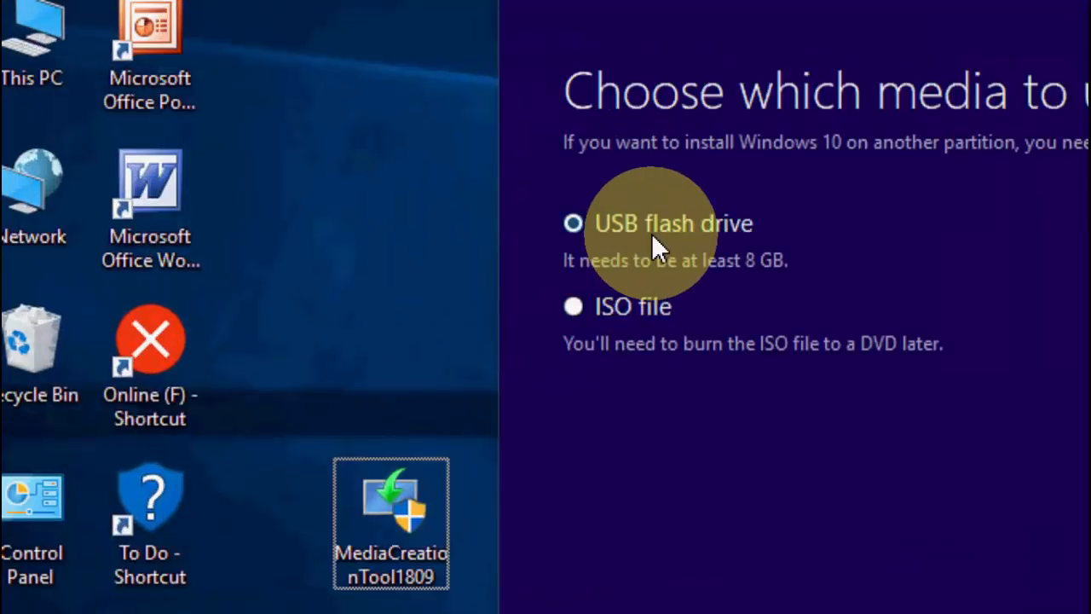
mouse_move(1006, 392)
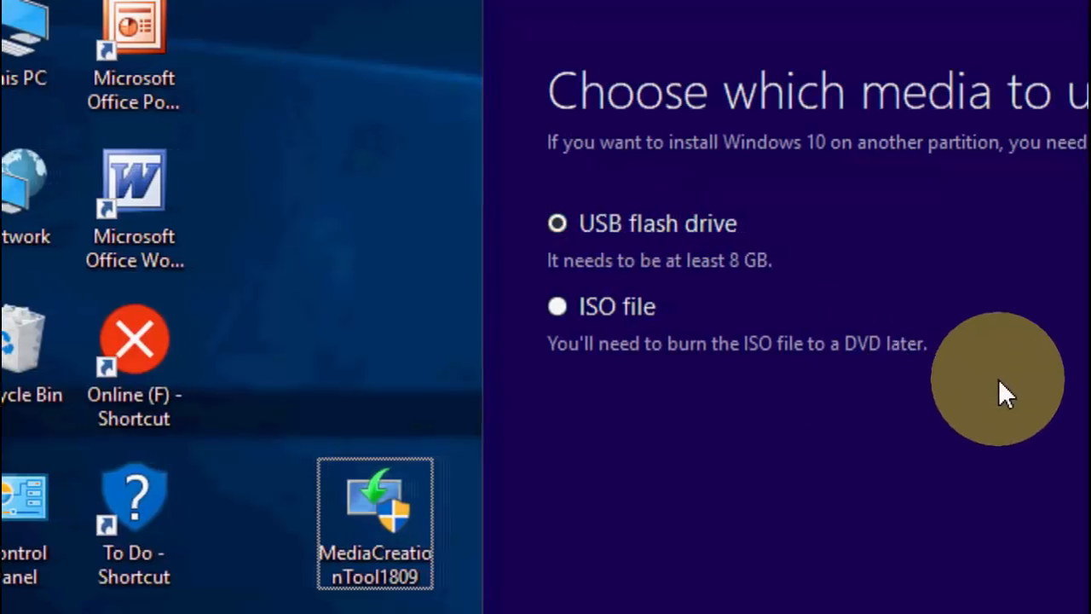
Step: Choose ISO file as the media type and continue
left_click(556, 306)
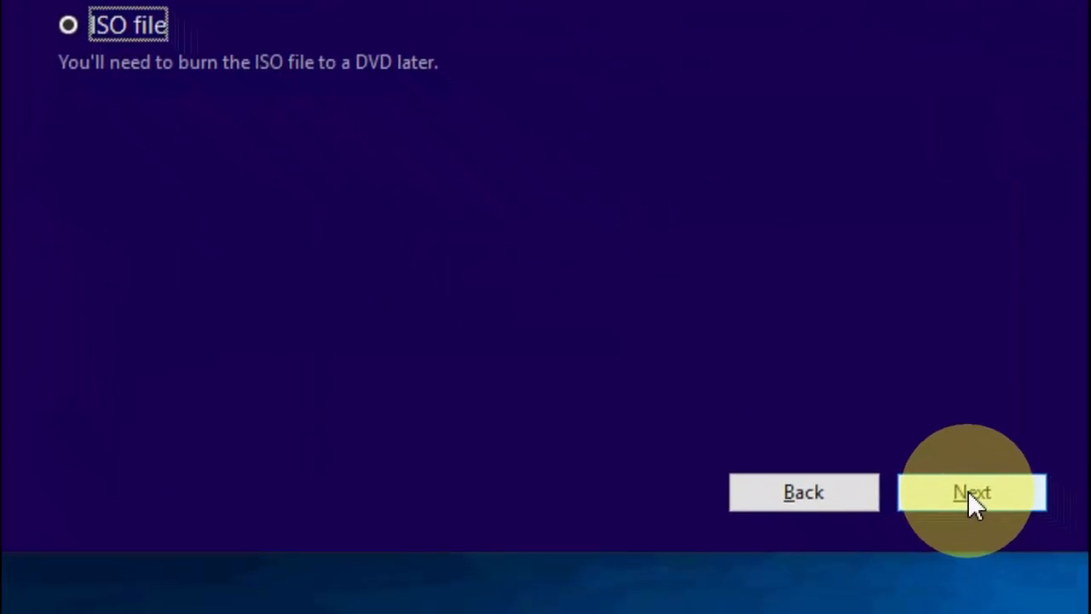
left_click(972, 492)
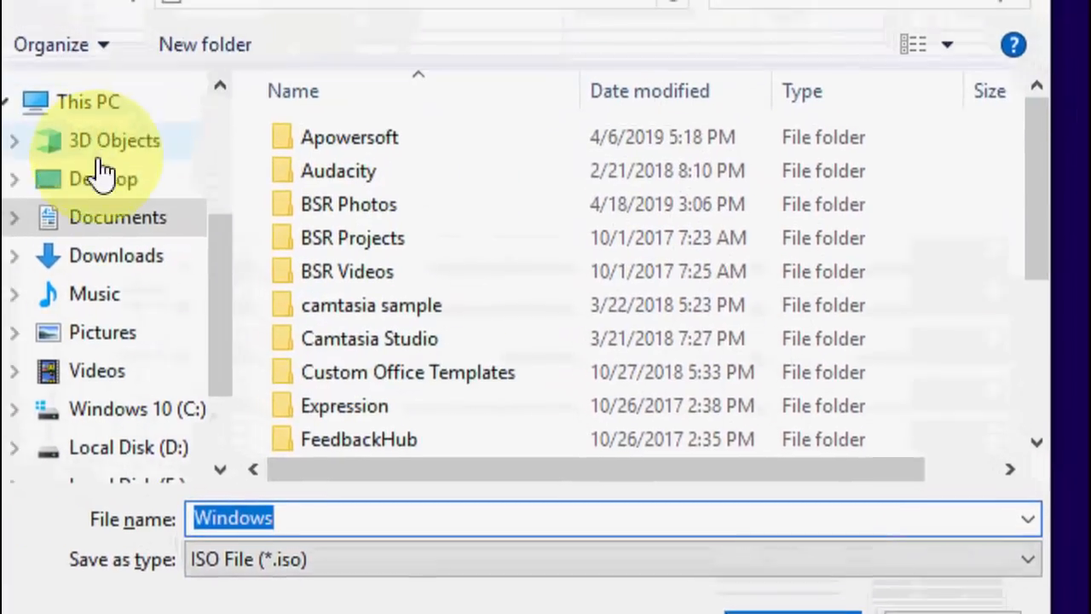
Step: Save the ISO to the Desktop as 'Windows 10 64bit 2019'
left_click(101, 179)
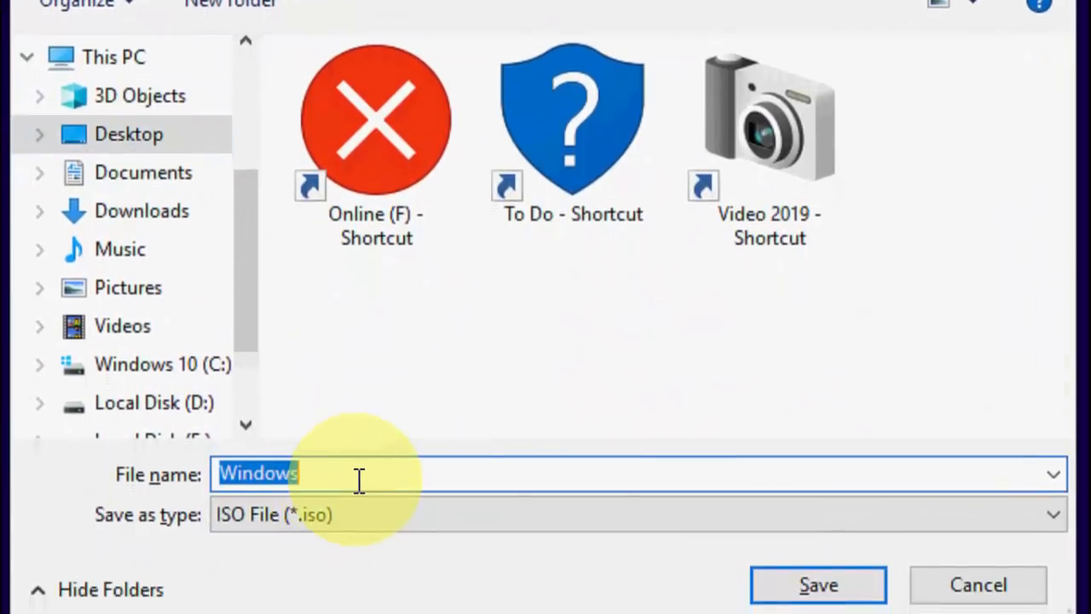
type("10")
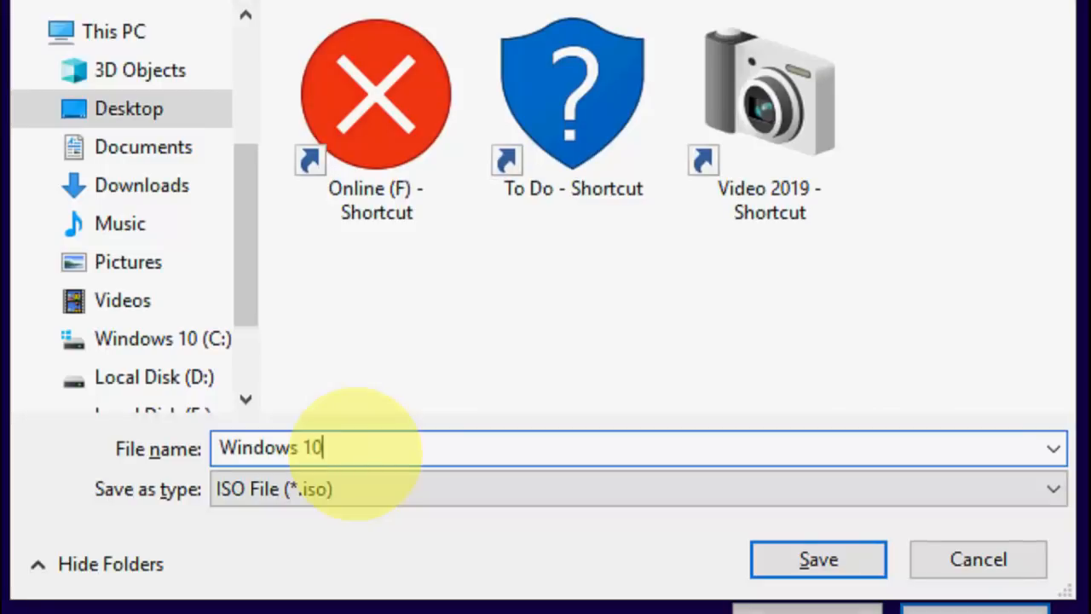
type("64")
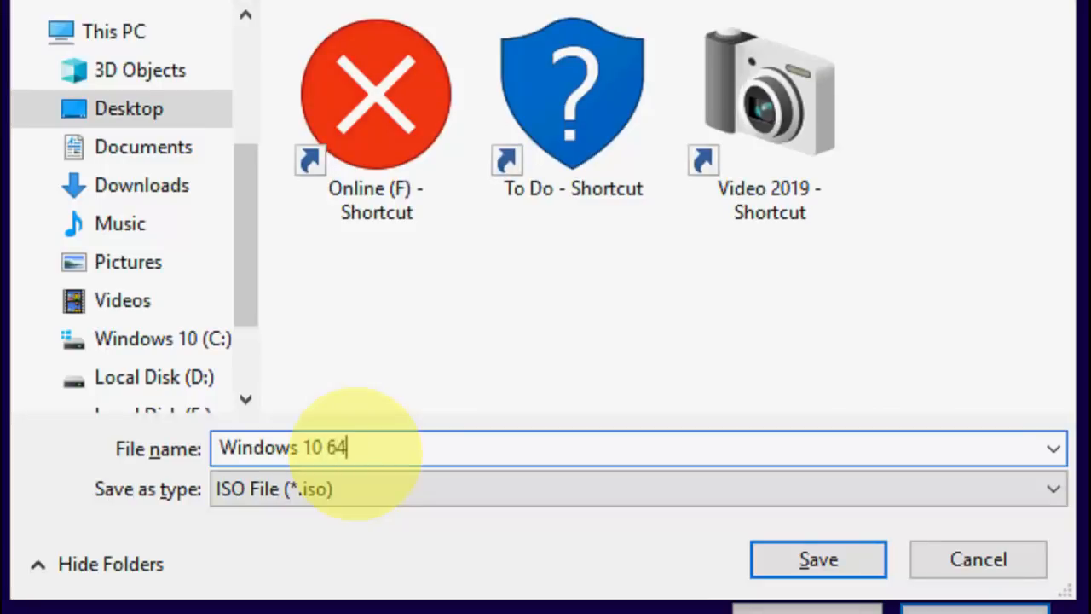
type("bit 2019")
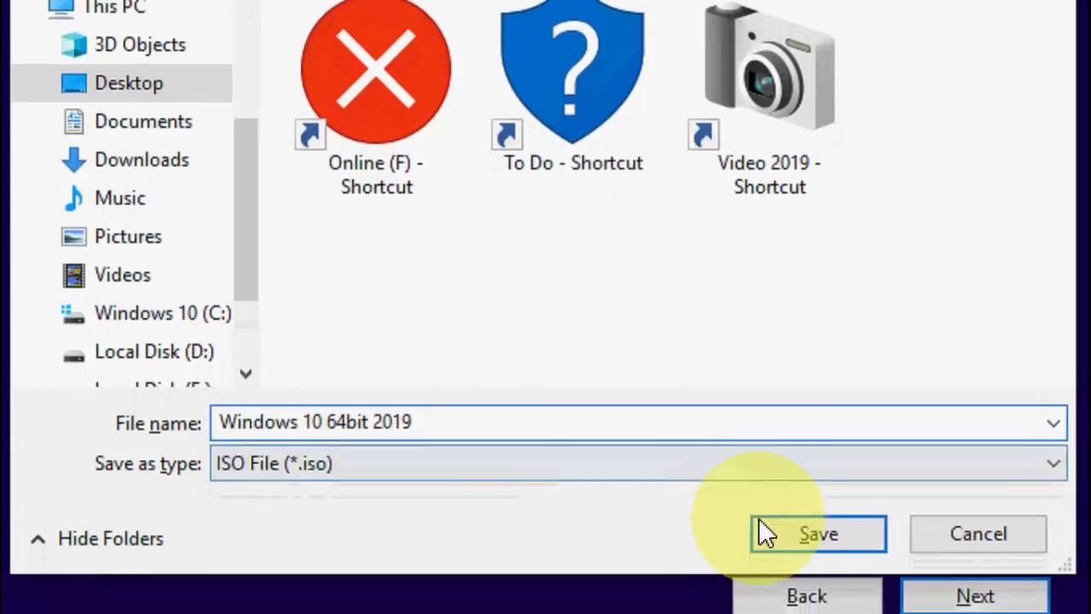
left_click(816, 533)
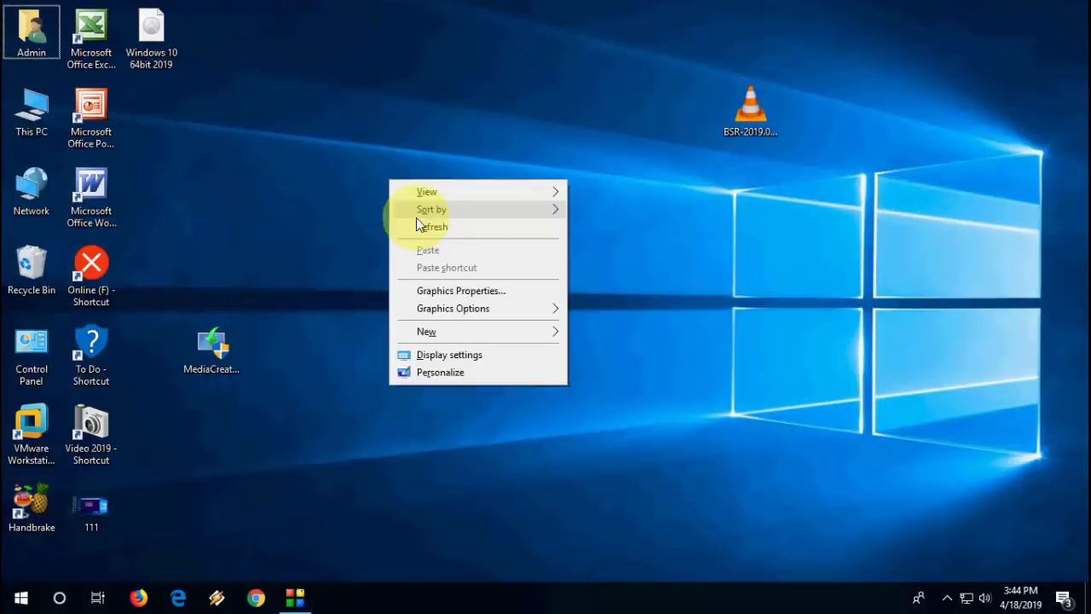
left_click(433, 226)
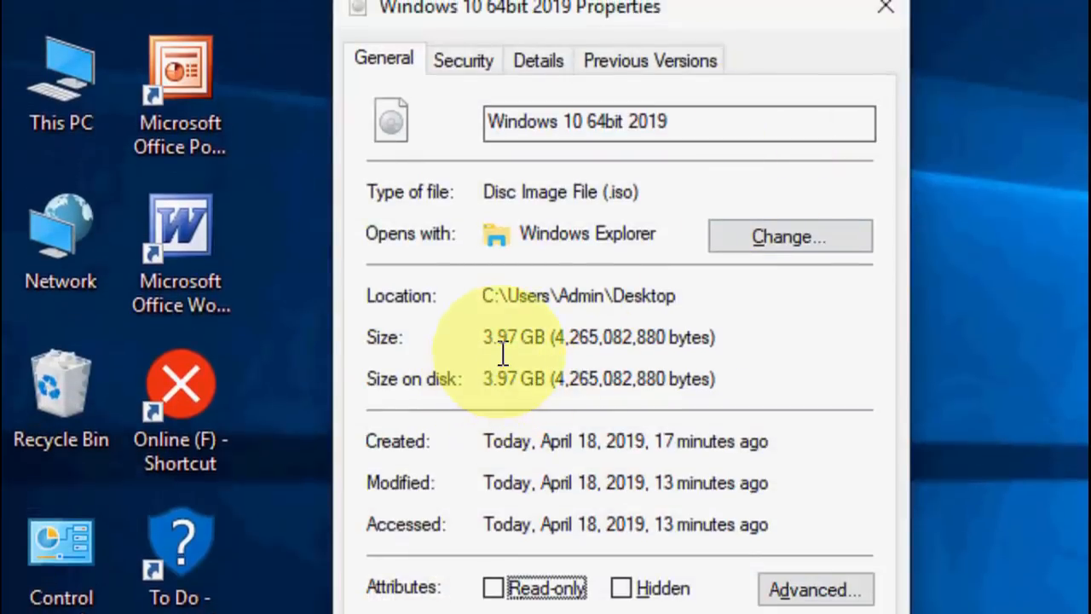
mouse_move(520, 345)
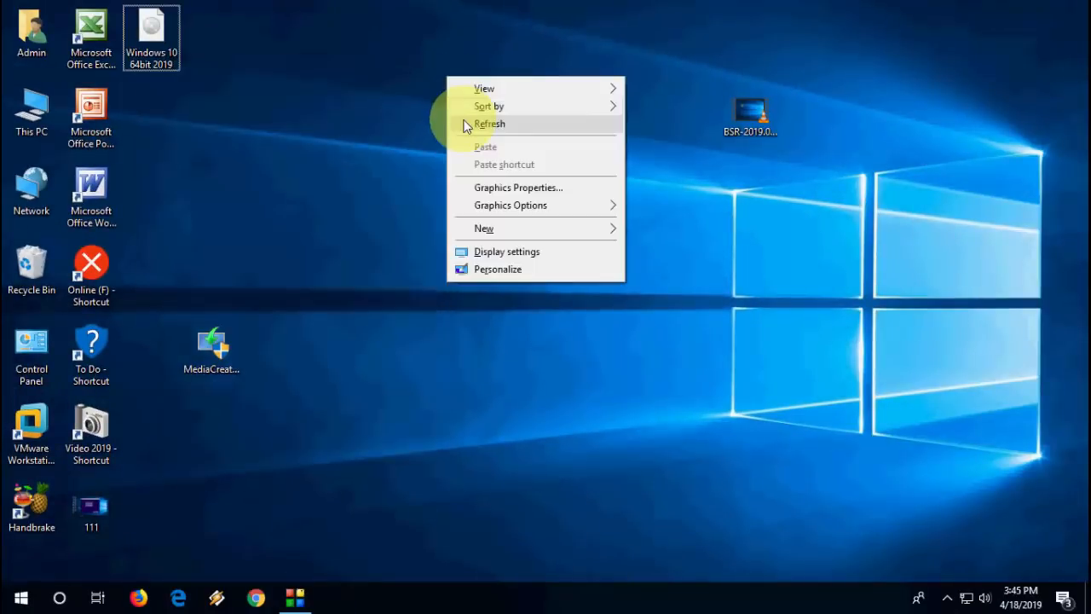
left_click(490, 123)
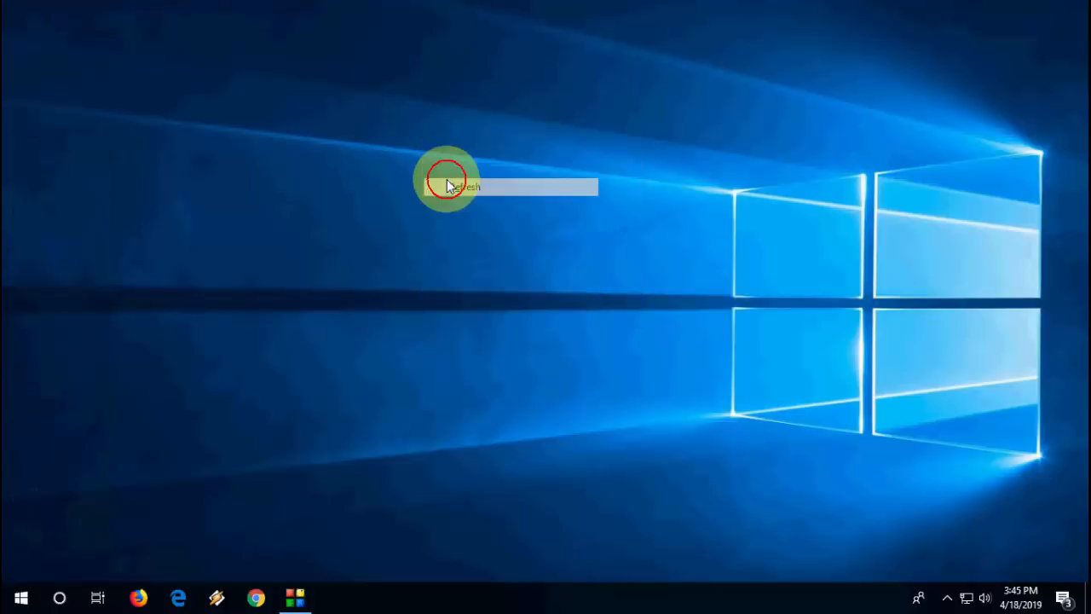
left_click(464, 187)
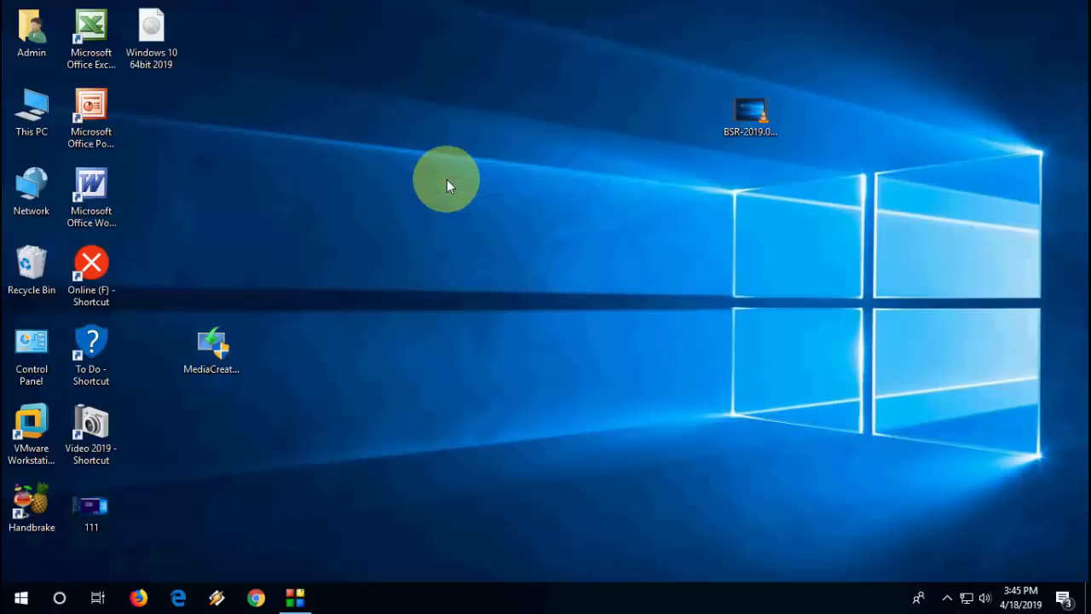